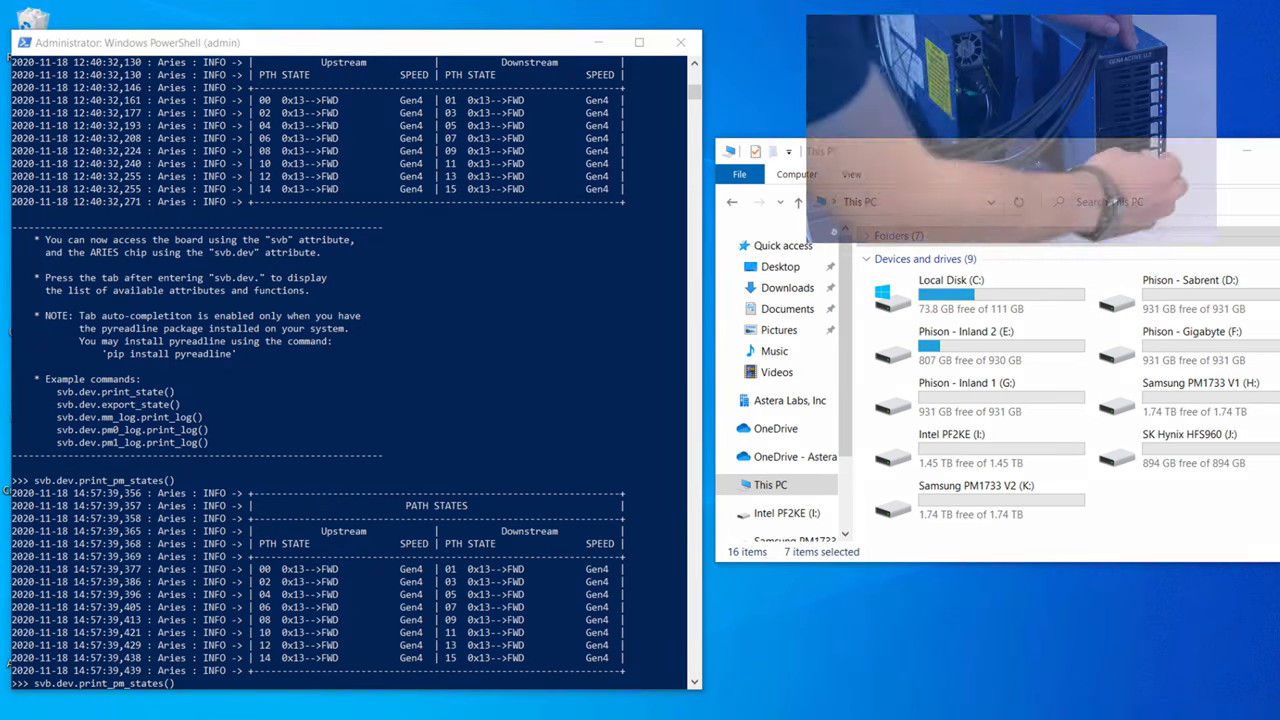
left_click(975, 447)
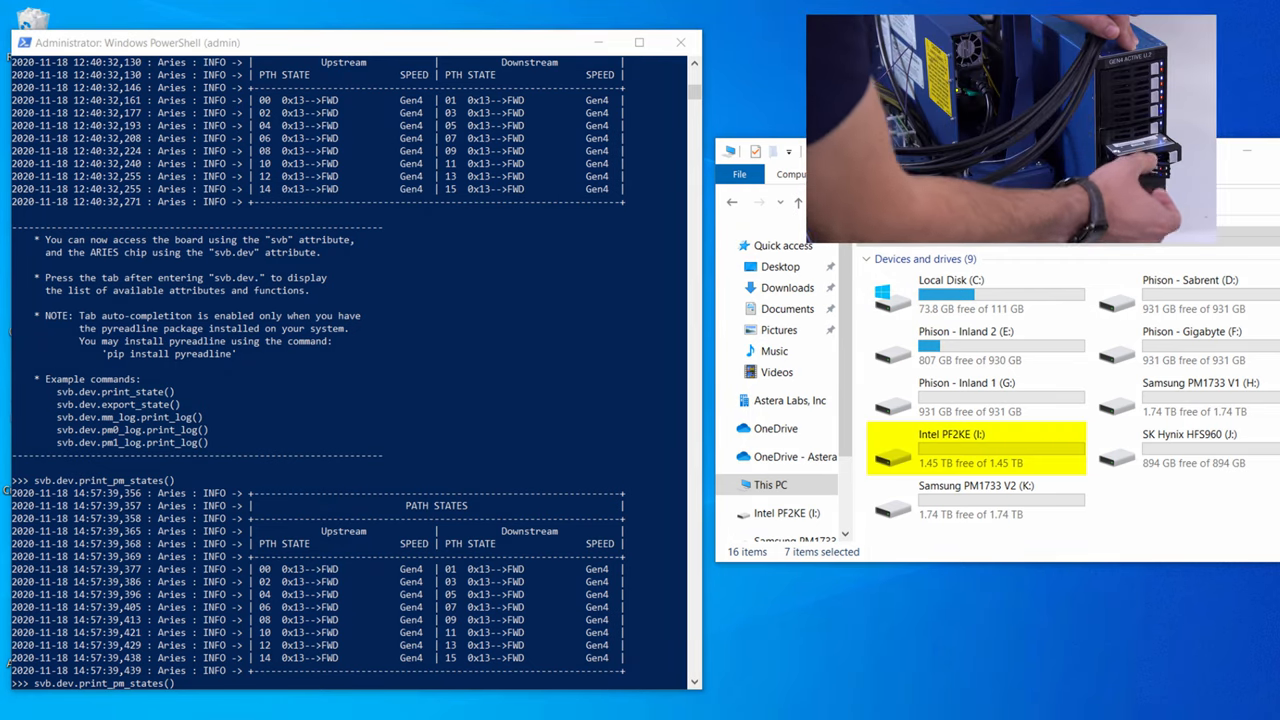